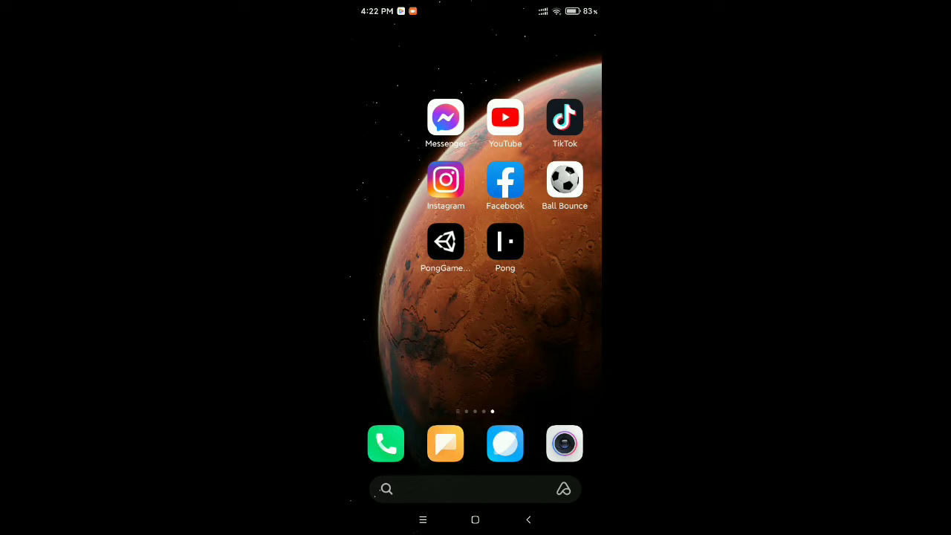
# Step: Launch TikTok from the home screen to begin creating a new video
pyautogui.click(565, 117)
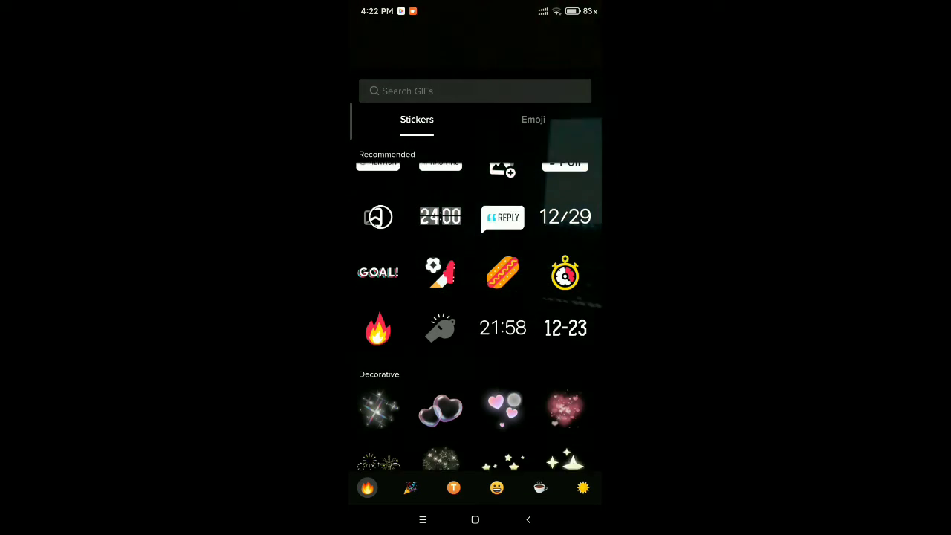
# Step: Pick the pink 'Love' text sticker from the Text section of the sticker library
pyautogui.scroll(-3)
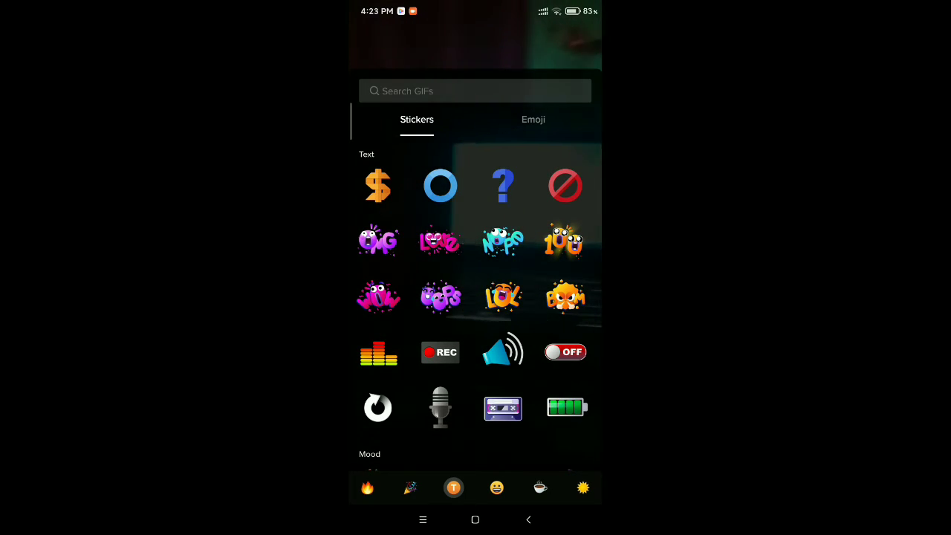
pyautogui.click(440, 241)
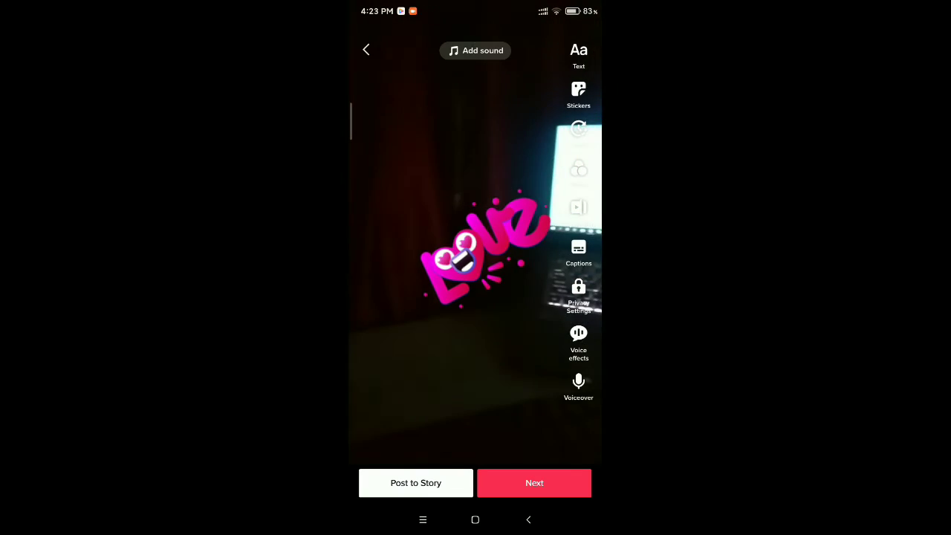
# Step: Reposition the Love sticker down beside the laptop and proceed with Next to the Post screen
pyautogui.moveTo(491, 253); pyautogui.dragTo(446, 268)
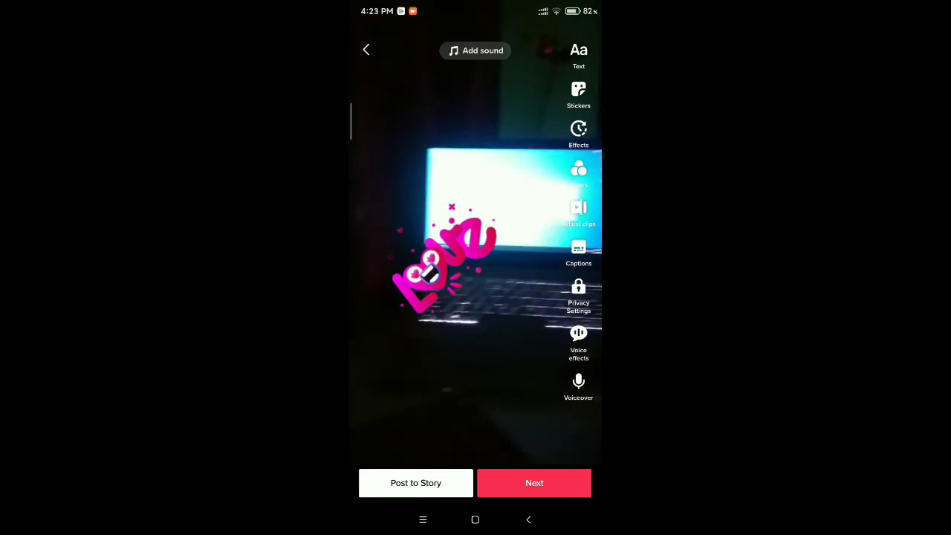
pyautogui.click(535, 483)
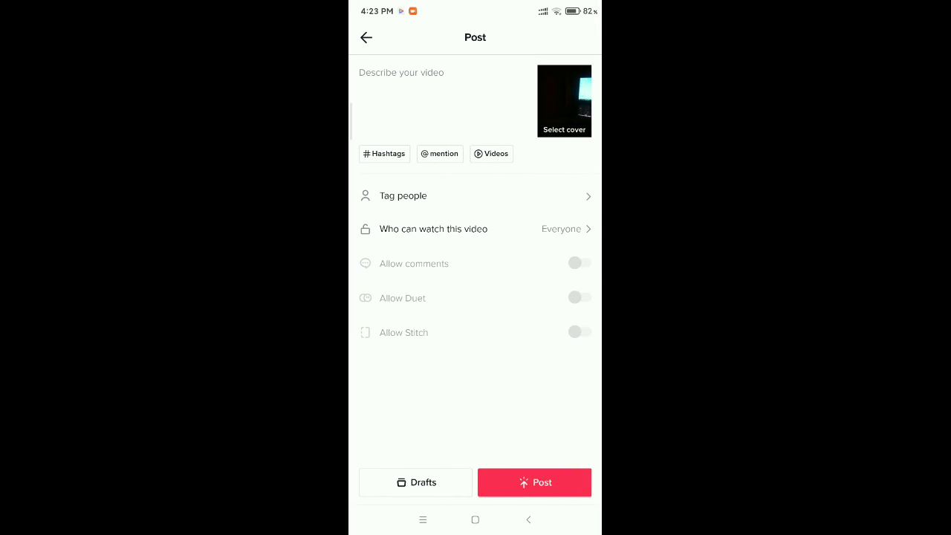
# Step: Post the video, then view the newest upload from the Profile page
pyautogui.click(535, 481)
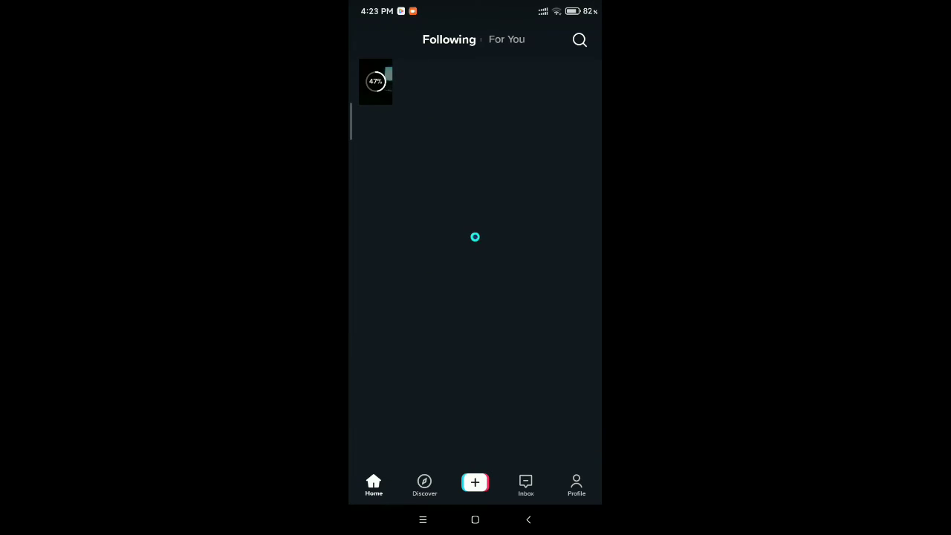
pyautogui.click(576, 487)
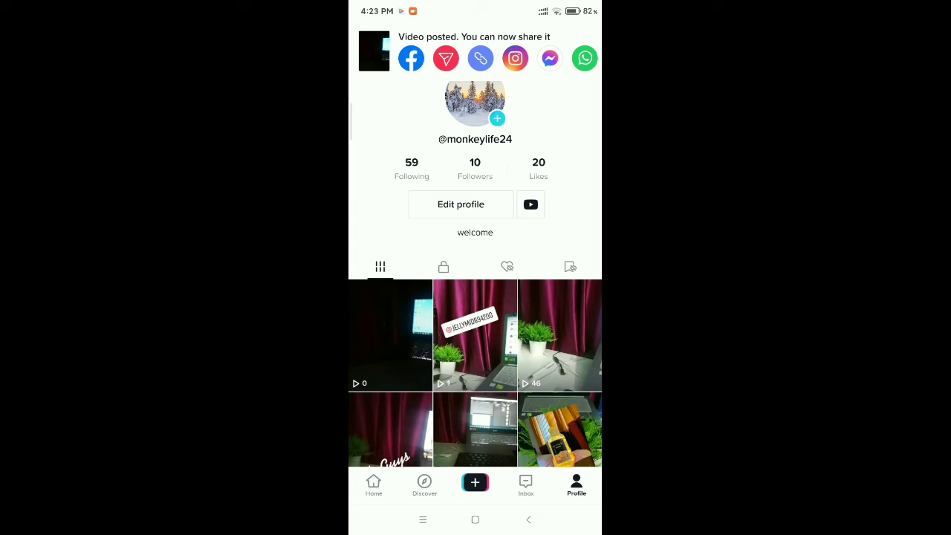
pyautogui.click(389, 336)
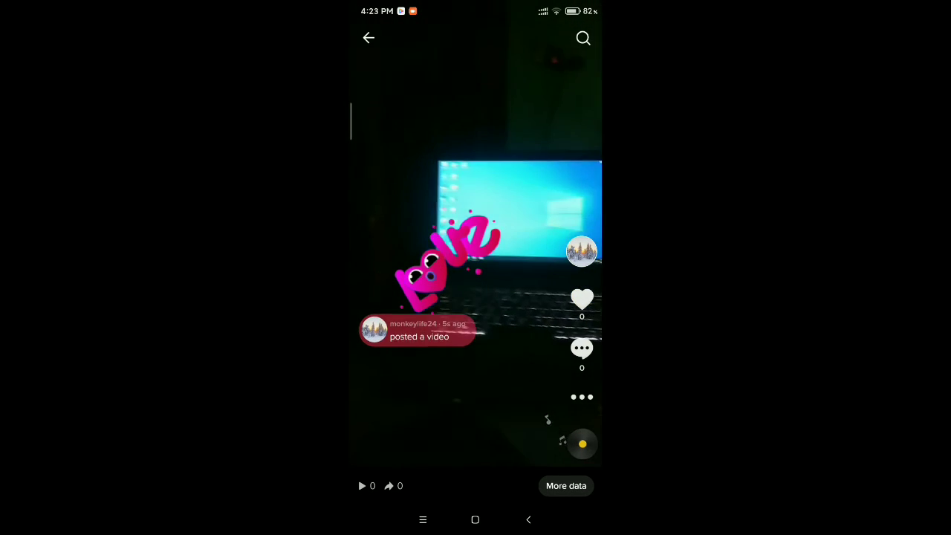